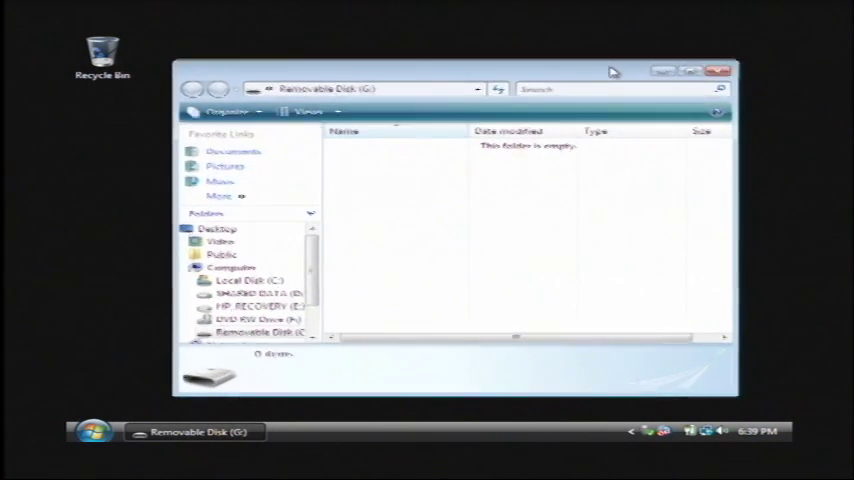
- Close the empty Removable Disk (G:) Explorer window and bring up the Start menu
{"action": "left_click_drag", "start_coordinate": [450, 70], "coordinate": [450, 95]}
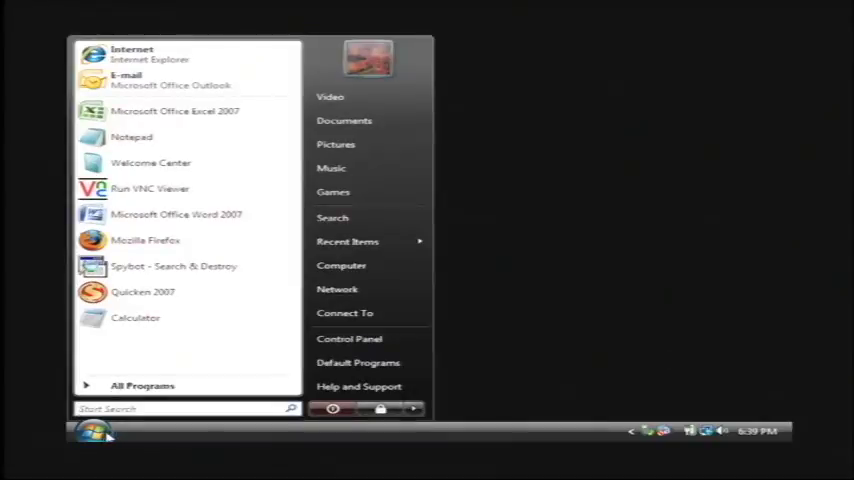
{"action": "mouse_move", "coordinate": [341, 265]}
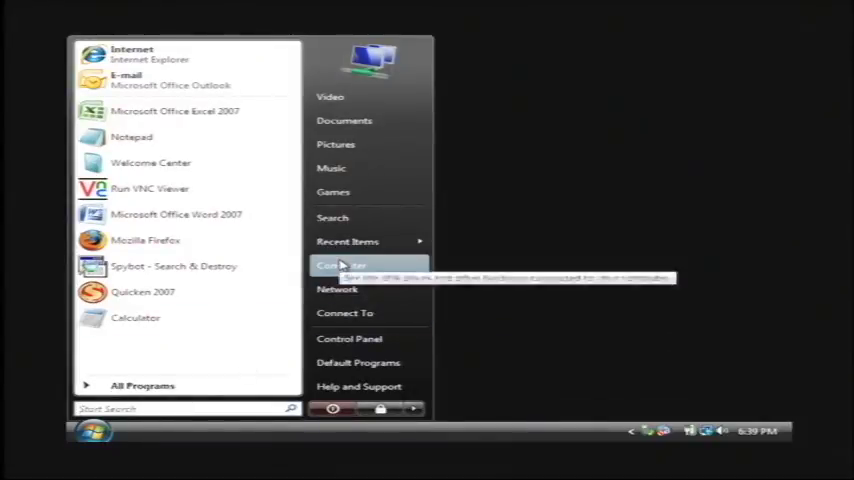
- Launch Computer Management via Computer's Manage option and approve the UAC prompt
{"action": "right_click", "coordinate": [343, 265]}
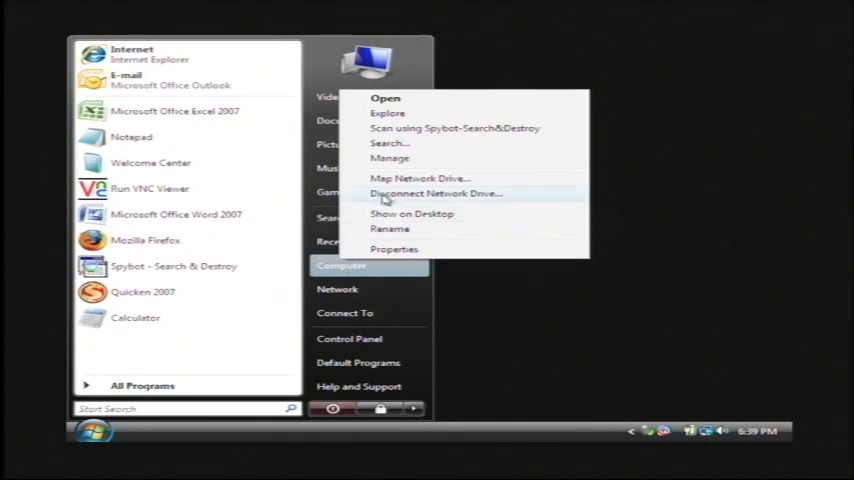
{"action": "left_click", "coordinate": [519, 231]}
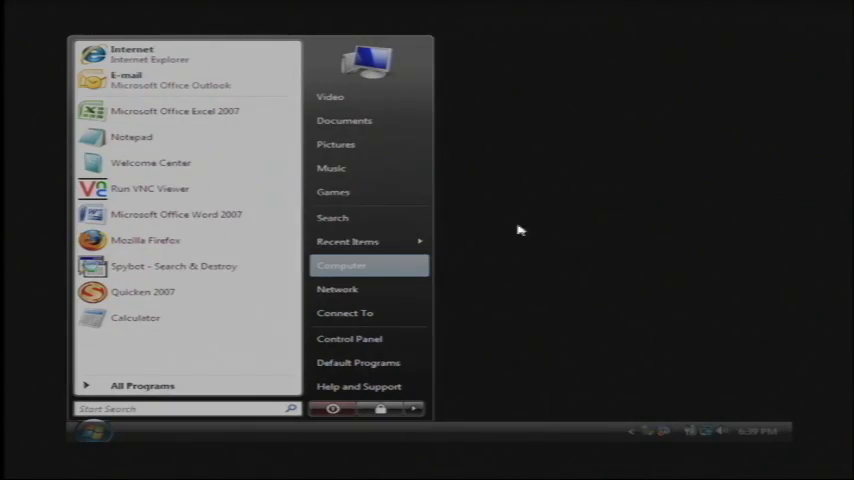
{"action": "left_click", "coordinate": [343, 265]}
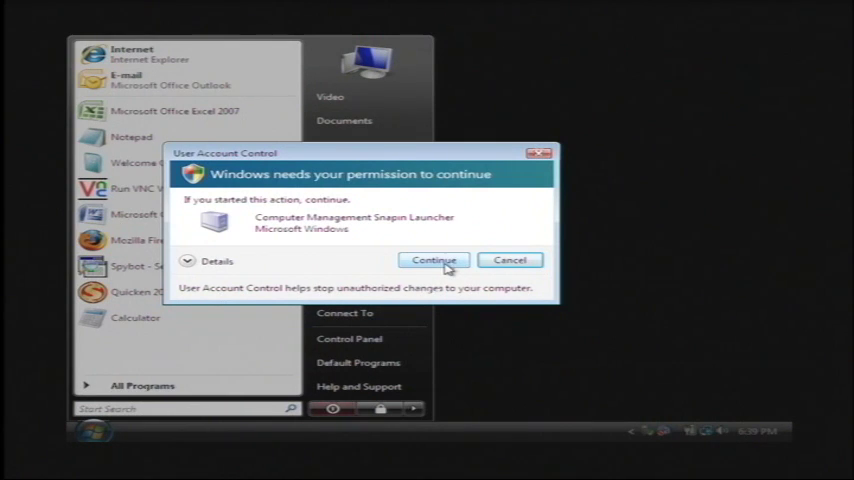
{"action": "left_click", "coordinate": [433, 260]}
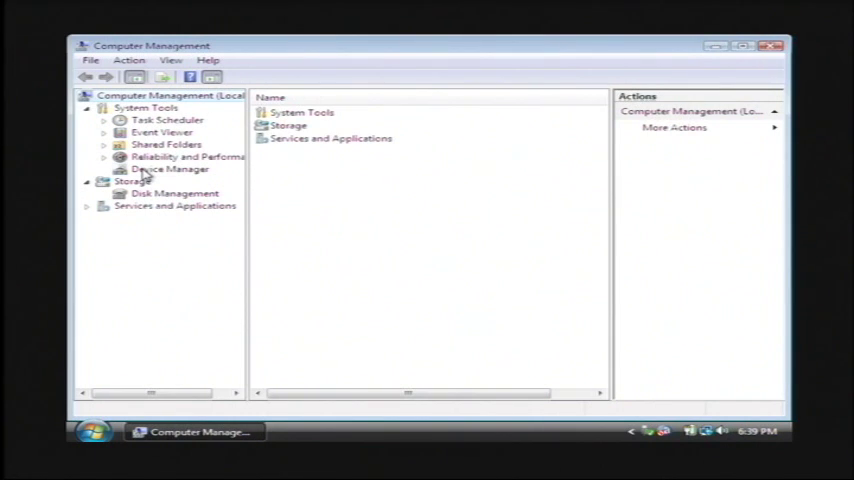
- Select Device Manager under System Tools to list the hardware categories
{"action": "left_click", "coordinate": [170, 169]}
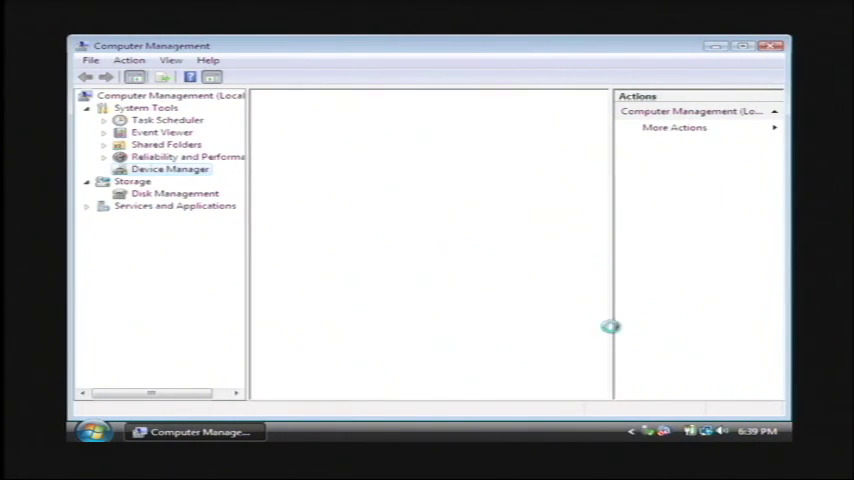
{"action": "left_click", "coordinate": [170, 168]}
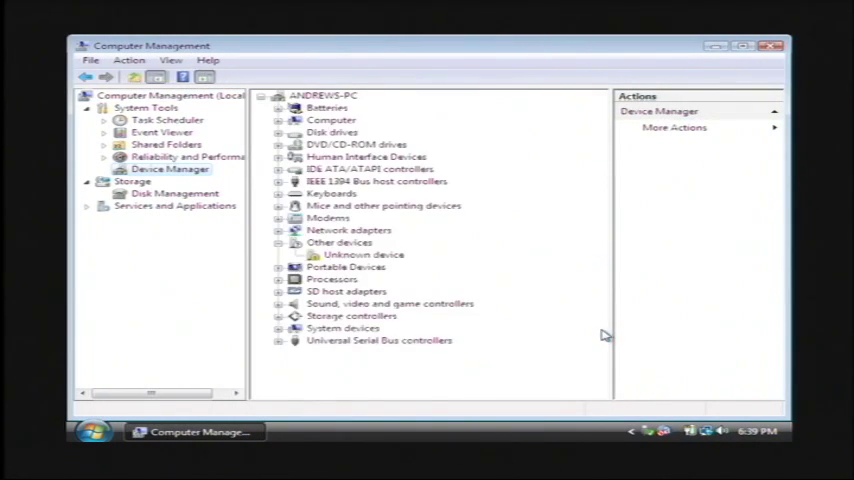
{"action": "mouse_move", "coordinate": [350, 238]}
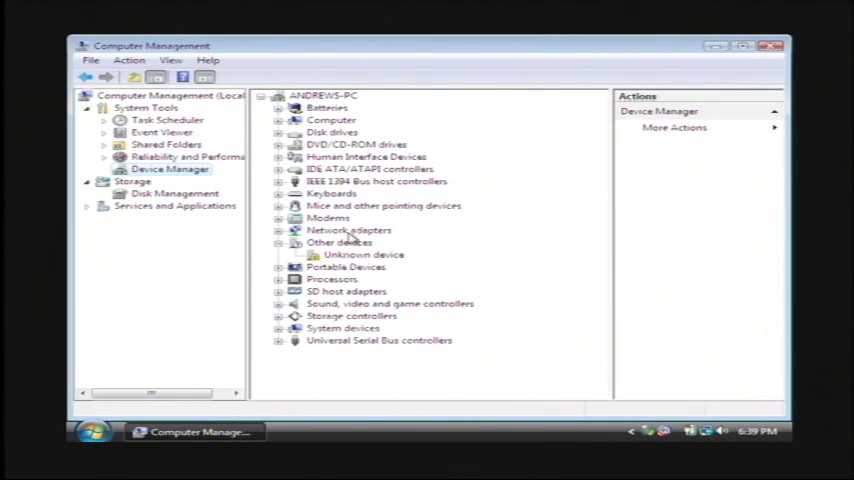
{"action": "mouse_move", "coordinate": [280, 273]}
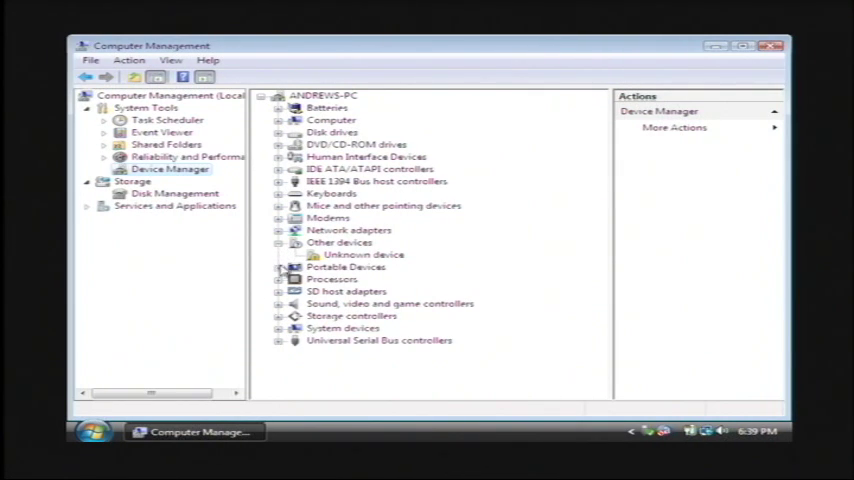
- Expand USB controllers and inspect the Enhanced PCI, OpenHCD host controllers and root hubs
{"action": "left_click", "coordinate": [278, 339]}
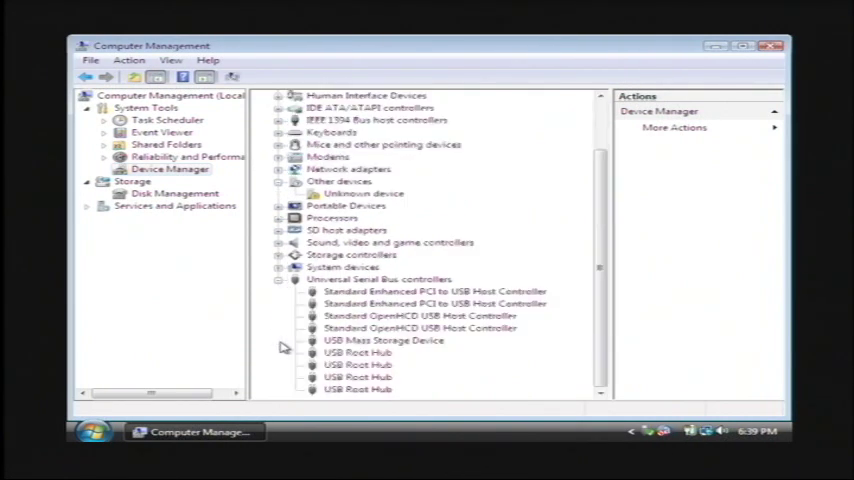
{"action": "left_click", "coordinate": [435, 290]}
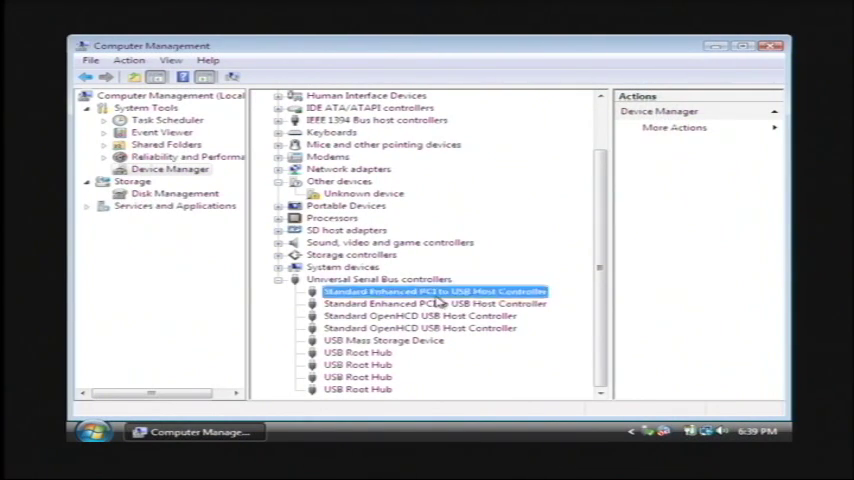
{"action": "left_click", "coordinate": [420, 327]}
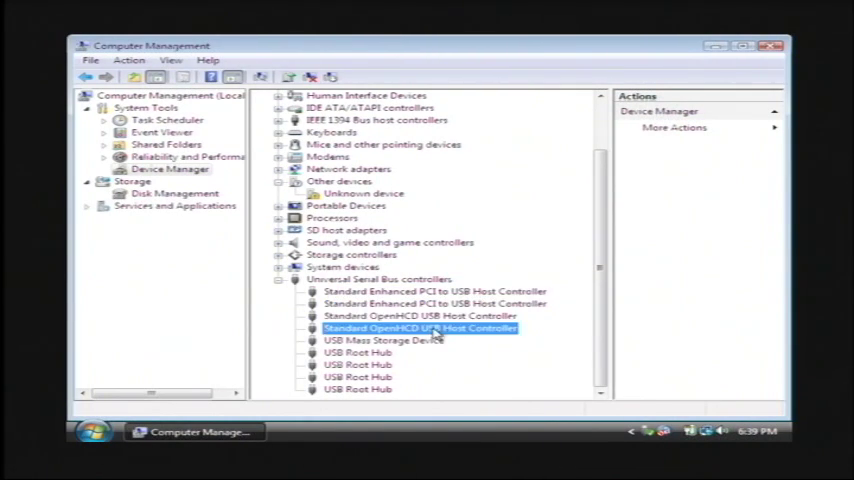
{"action": "left_click", "coordinate": [357, 364]}
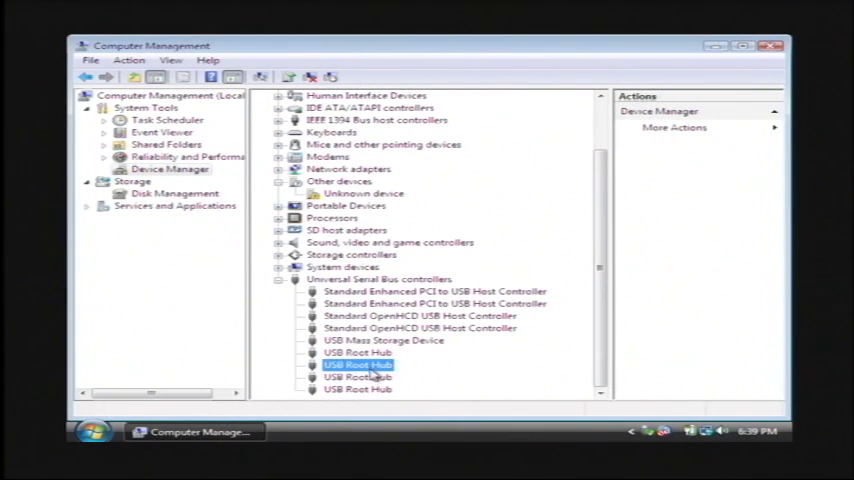
{"action": "right_click", "coordinate": [435, 291]}
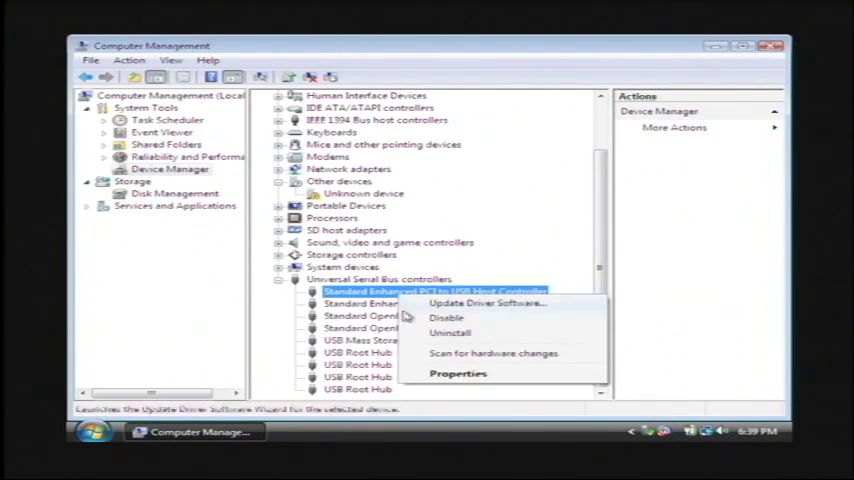
{"action": "mouse_move", "coordinate": [450, 332]}
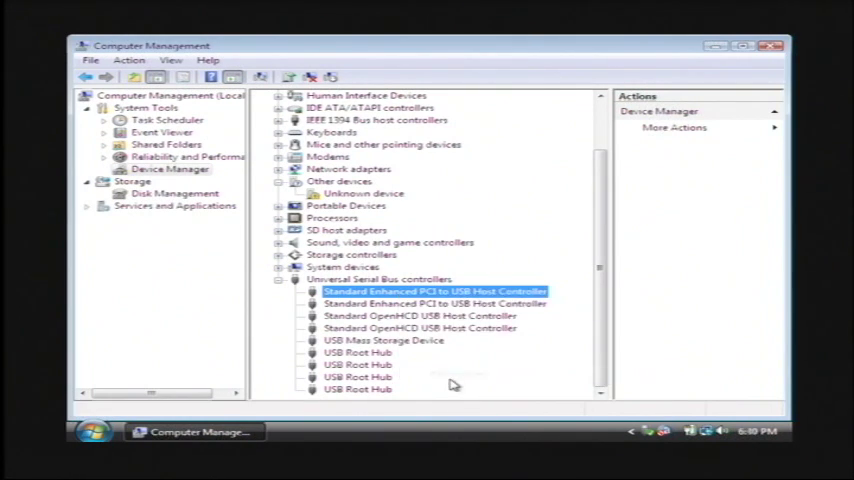
{"action": "double_click", "coordinate": [435, 290]}
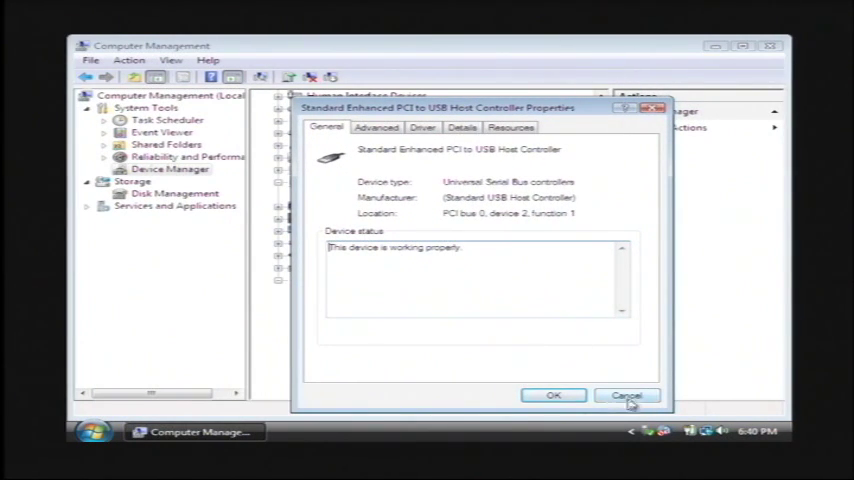
{"action": "left_click", "coordinate": [625, 395]}
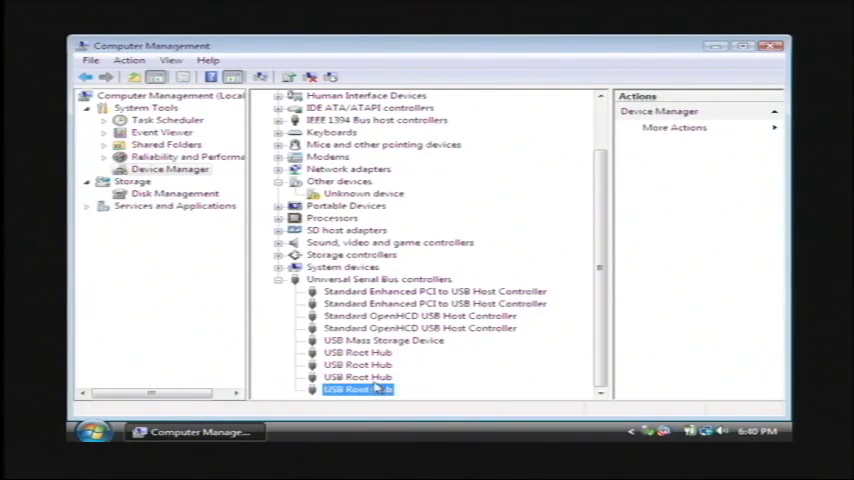
{"action": "left_click", "coordinate": [384, 340]}
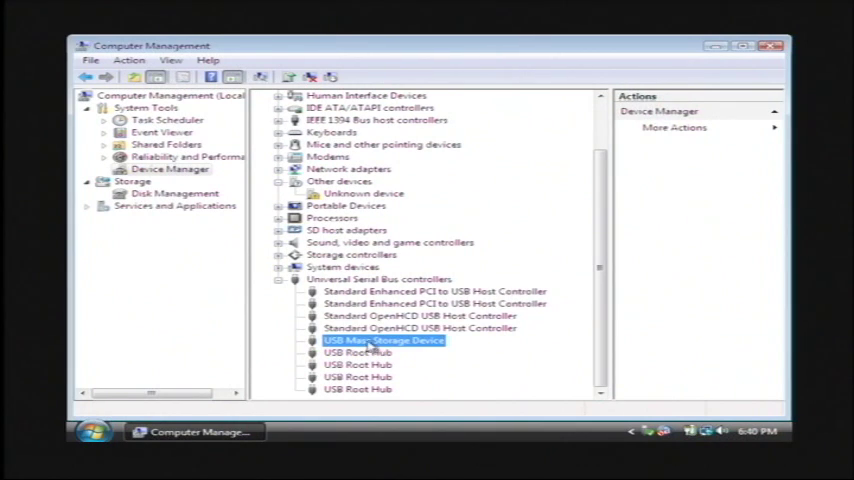
{"action": "left_click", "coordinate": [435, 291]}
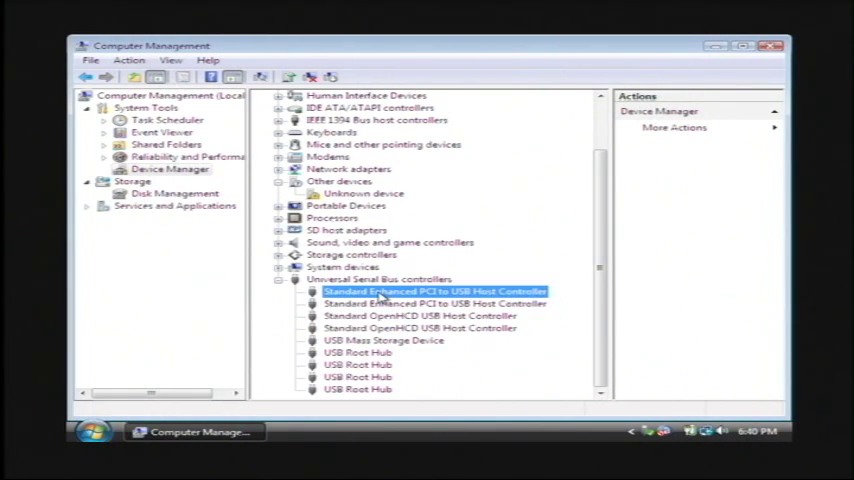